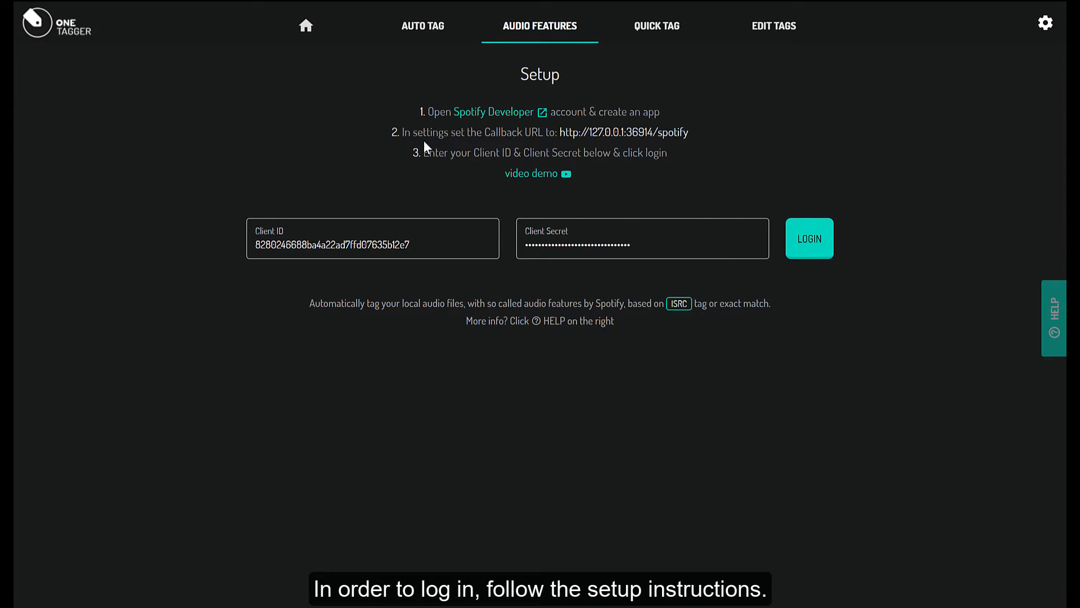
{"action": "mouse_move", "coordinate": [524, 174]}
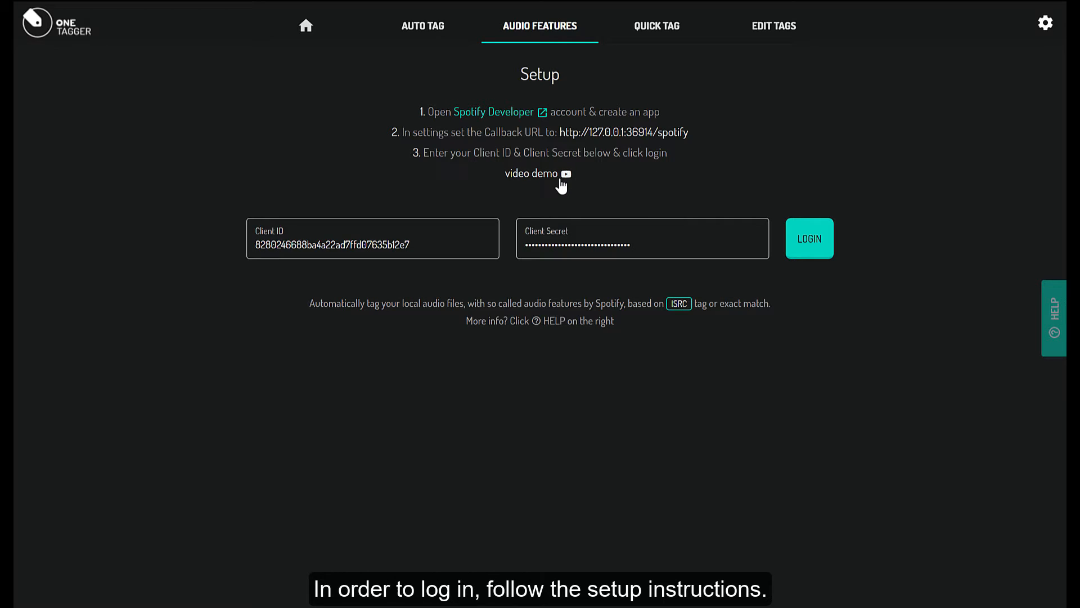
Log in to Spotify and set the 'incoming downloads' folder under Downloads as the input path
{"action": "left_click", "coordinate": [809, 239]}
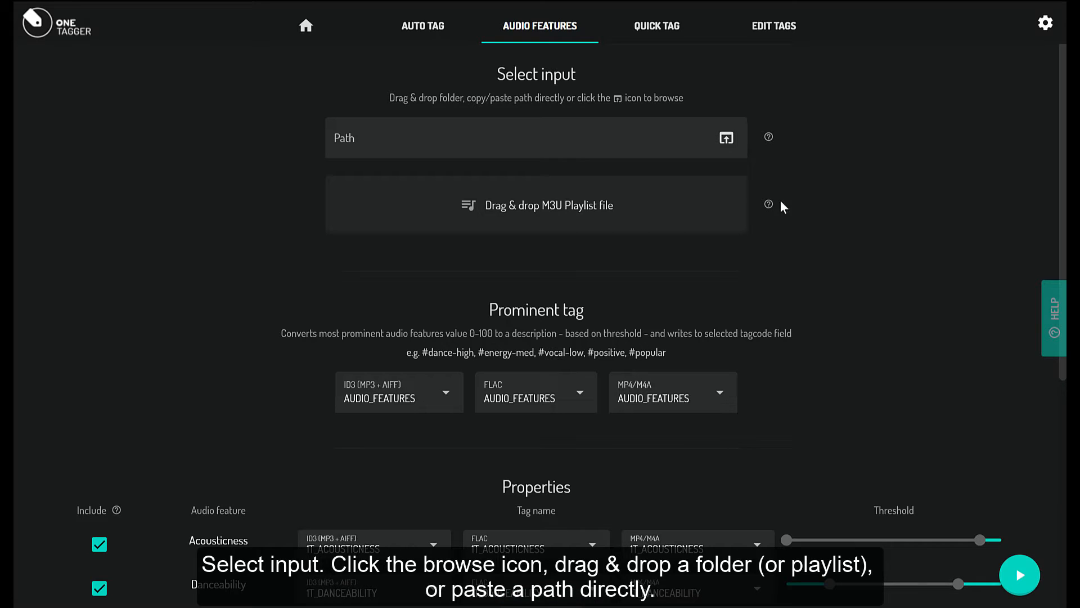
{"action": "left_click", "coordinate": [725, 137]}
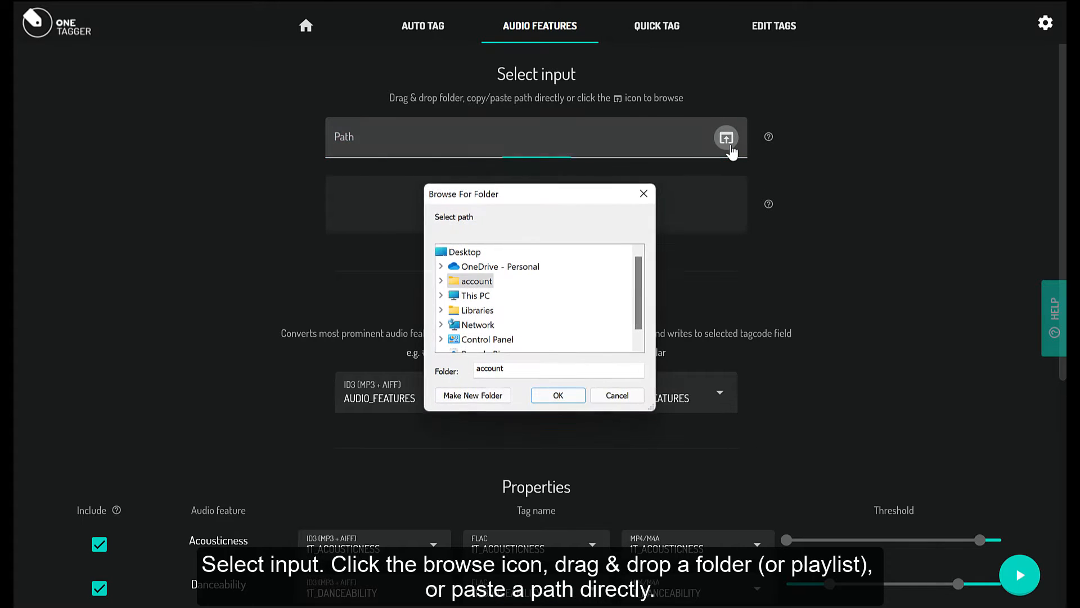
{"action": "left_click", "coordinate": [441, 280]}
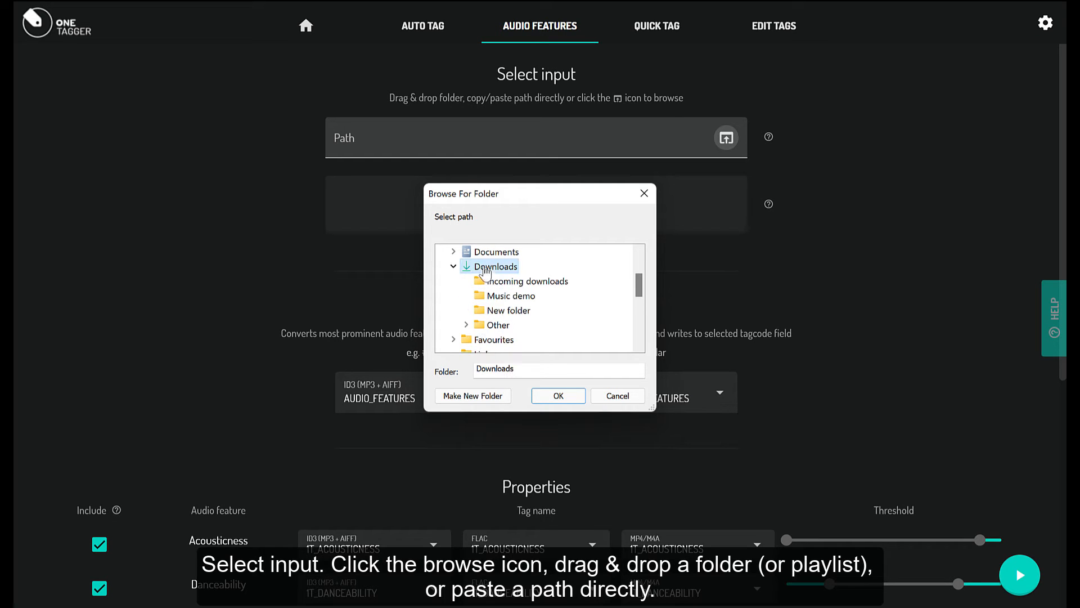
{"action": "left_click", "coordinate": [528, 280]}
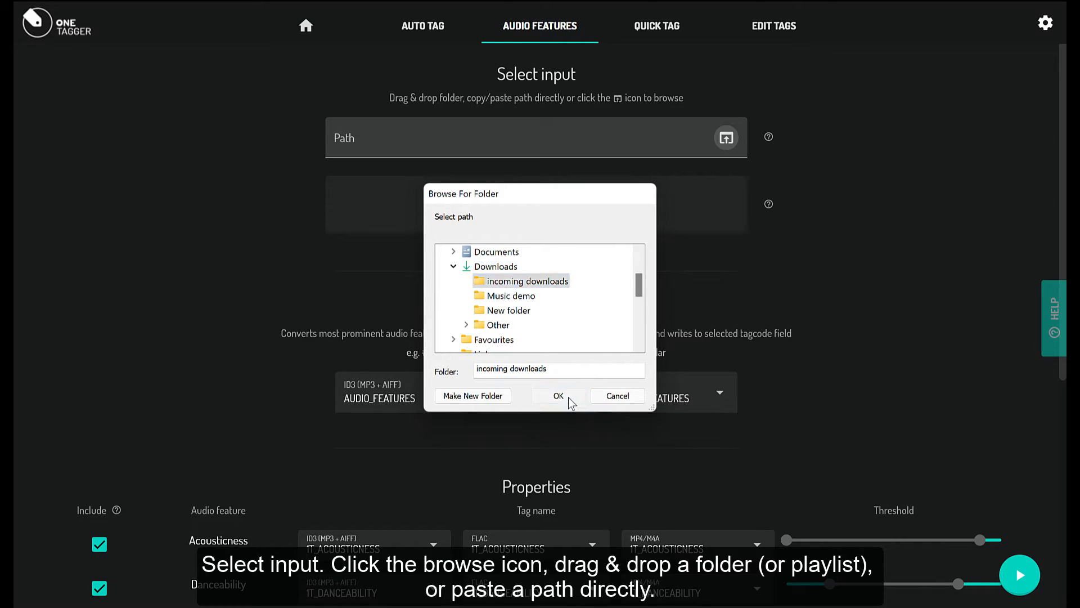
{"action": "left_click", "coordinate": [559, 396]}
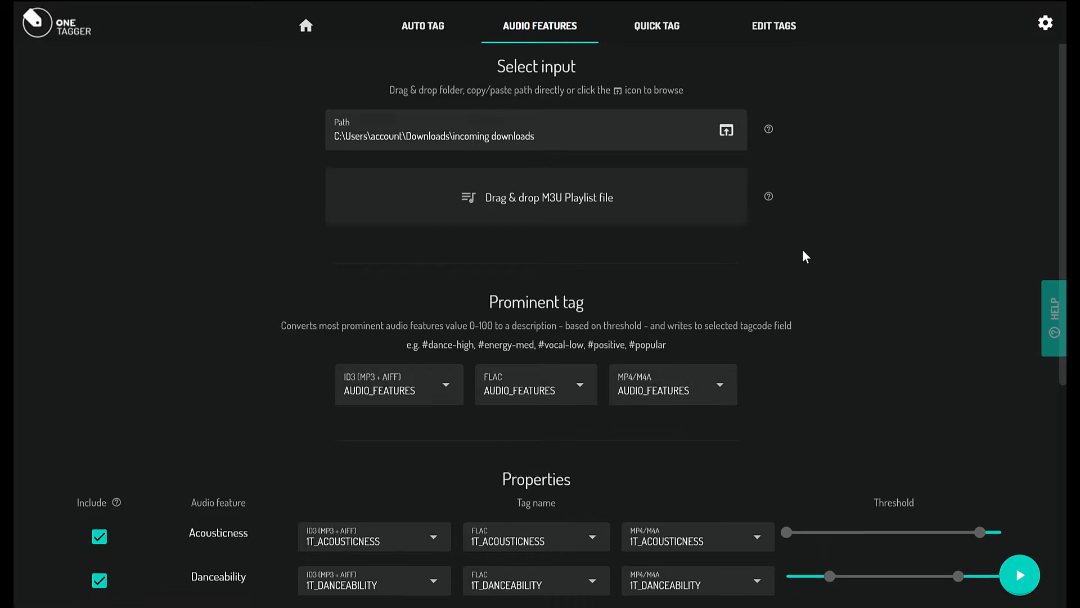
Show the Audio Features help guide on its second page with the default prominent-tag thresholds
{"action": "scroll", "scroll_direction": "down", "scroll_amount": 3}
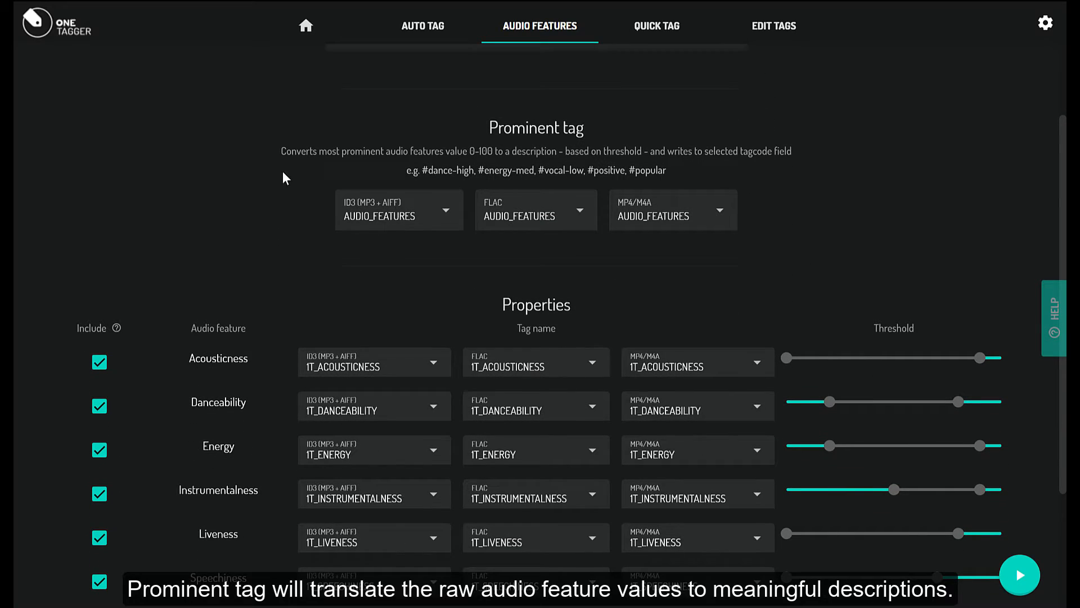
{"action": "mouse_move", "coordinate": [789, 165]}
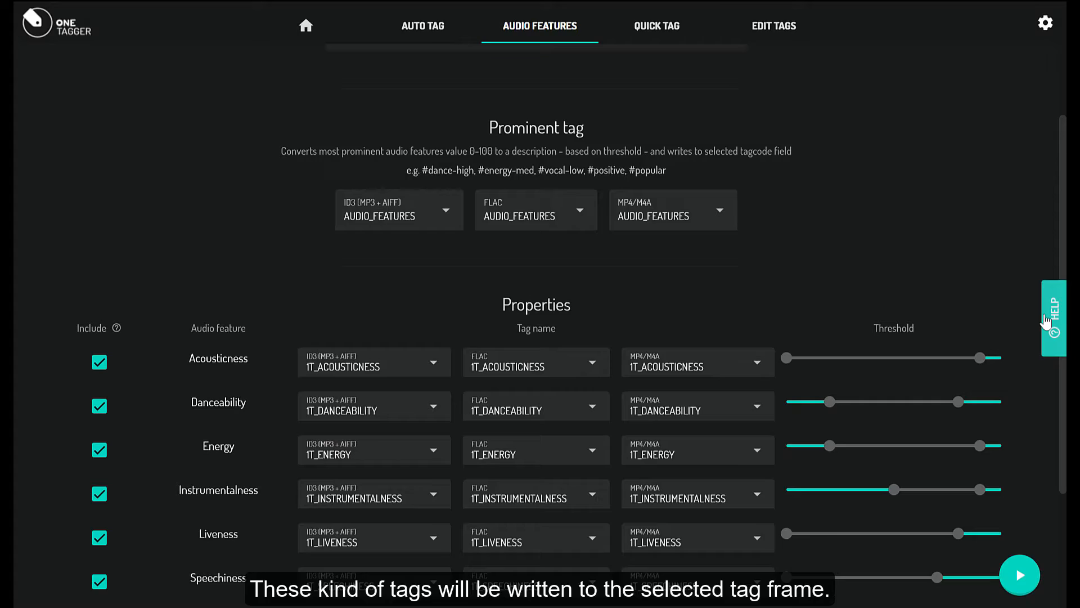
{"action": "left_click", "coordinate": [1053, 319]}
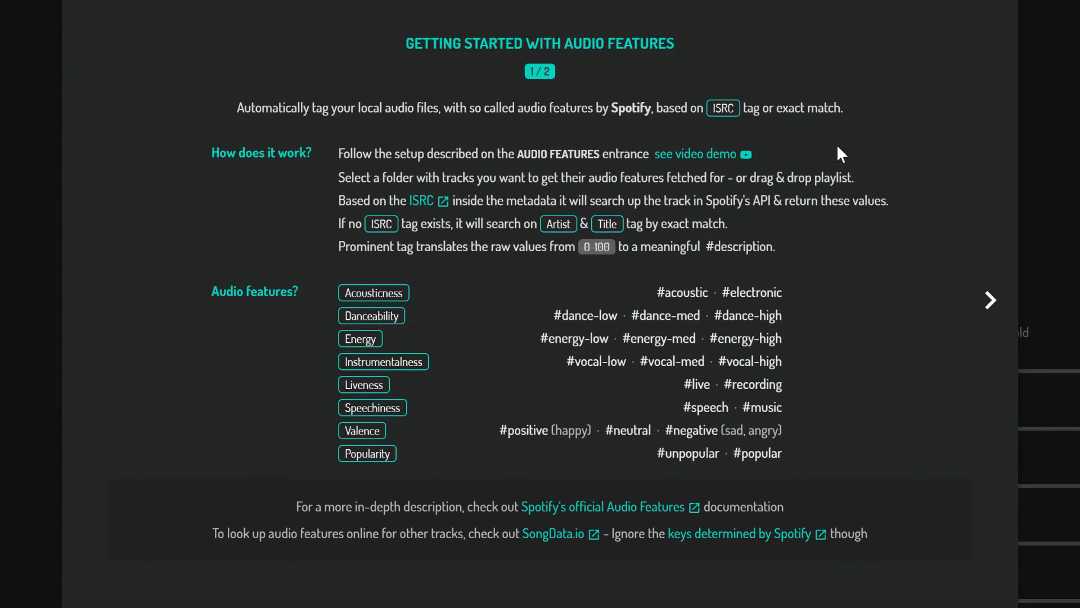
{"action": "mouse_move", "coordinate": [817, 376]}
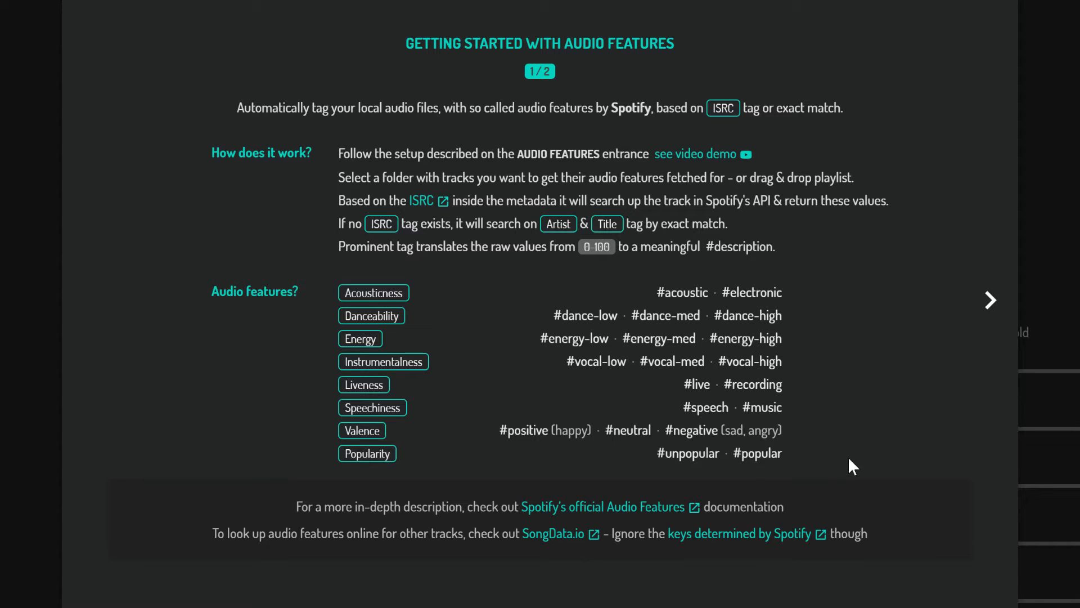
{"action": "left_click", "coordinate": [990, 300]}
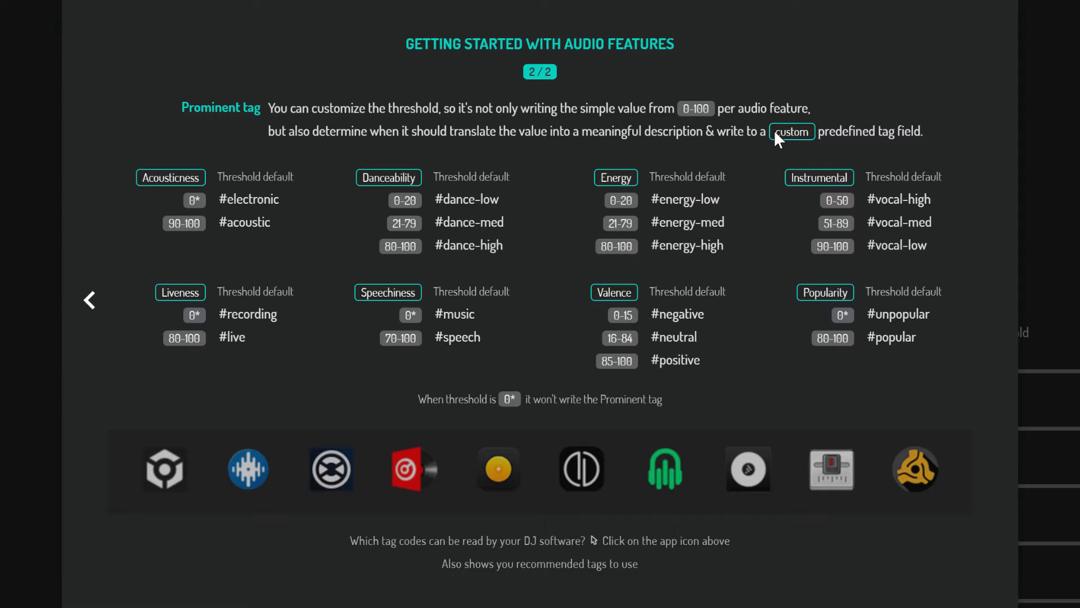
{"action": "mouse_move", "coordinate": [934, 147]}
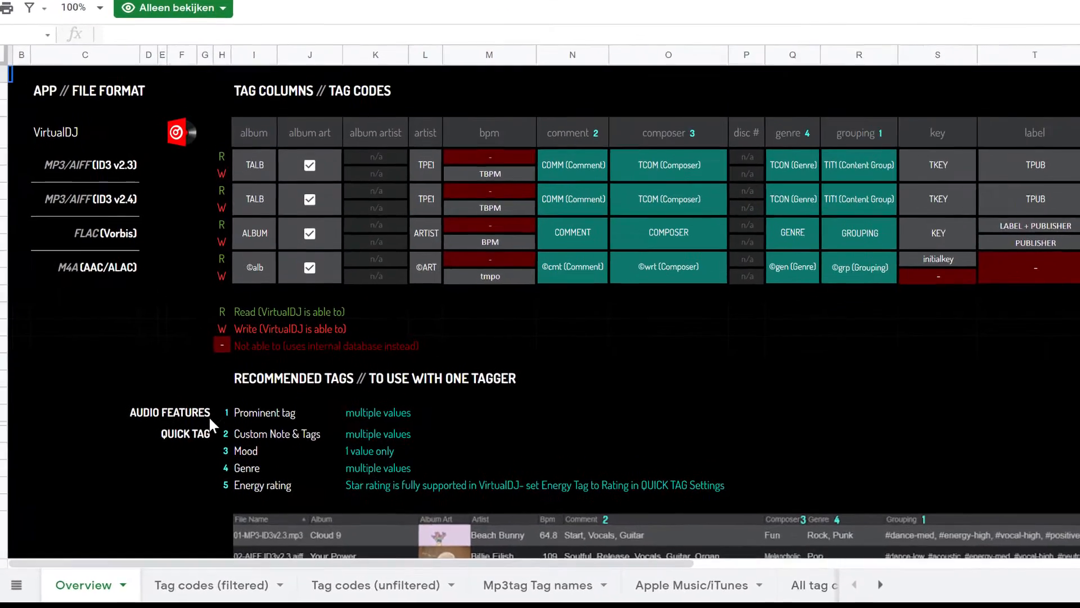
Scroll the tag codes sheet to the VirtualDJ recommended tags mapping Prominent to Grouping
{"action": "scroll", "scroll_direction": "down", "scroll_amount": 3}
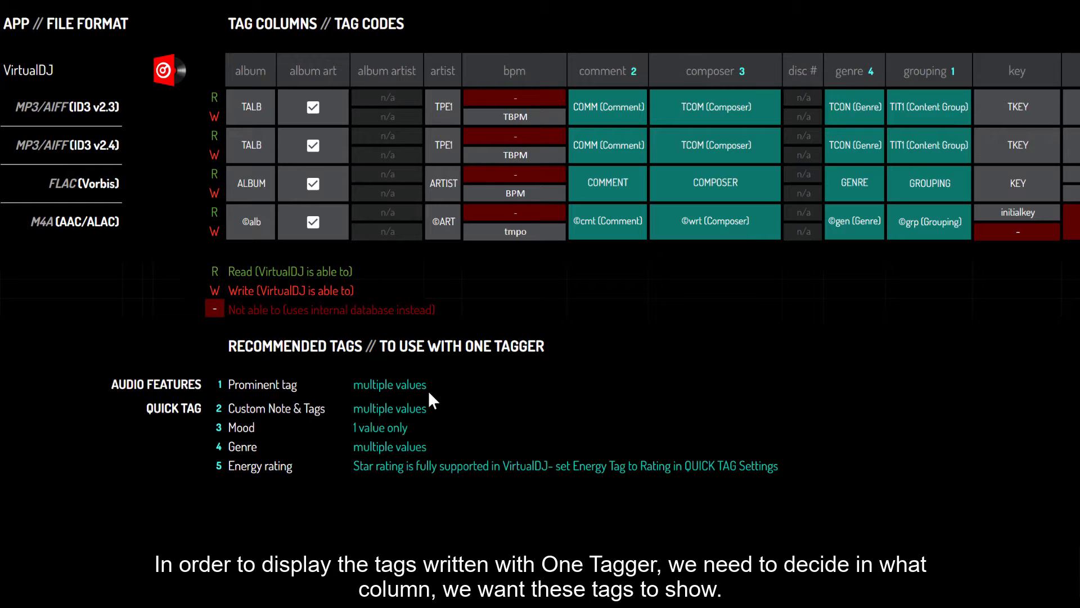
{"action": "mouse_move", "coordinate": [752, 376]}
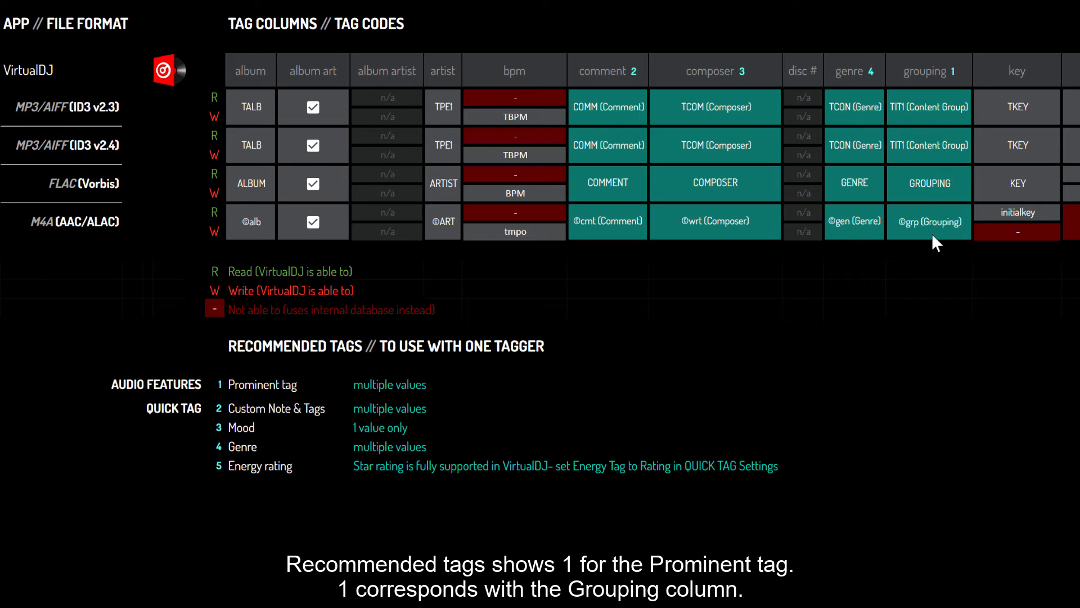
{"action": "scroll", "scroll_direction": "down", "scroll_amount": 3}
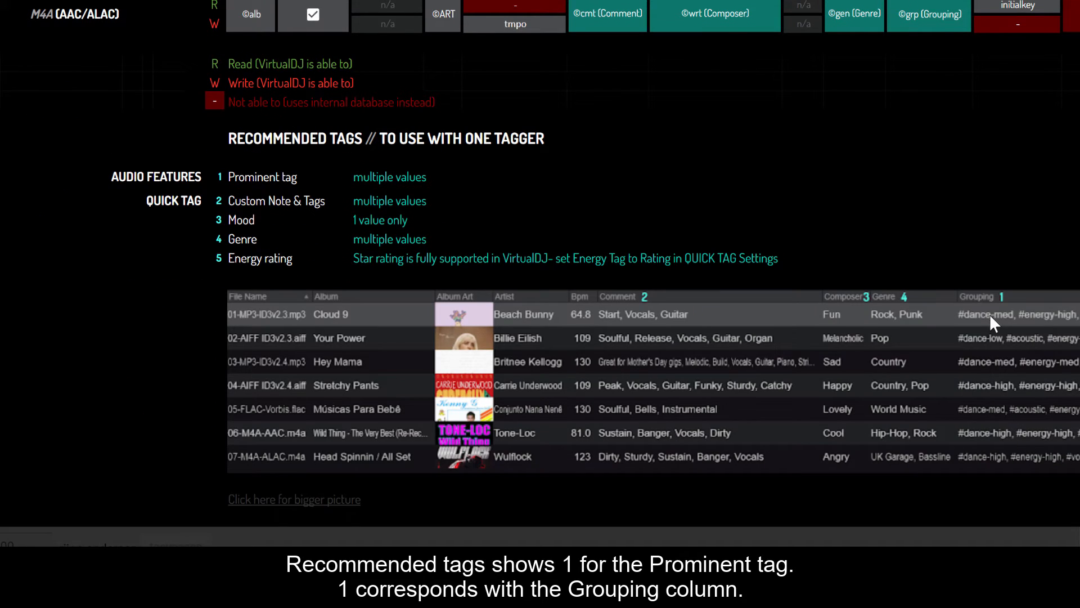
{"action": "mouse_move", "coordinate": [1029, 465]}
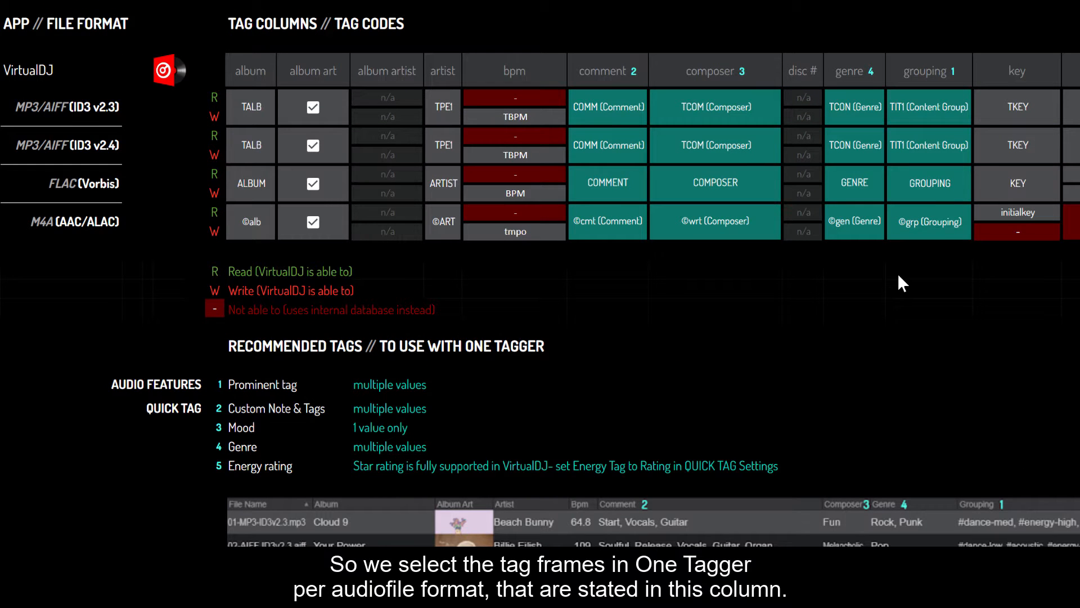
{"action": "mouse_move", "coordinate": [38, 172]}
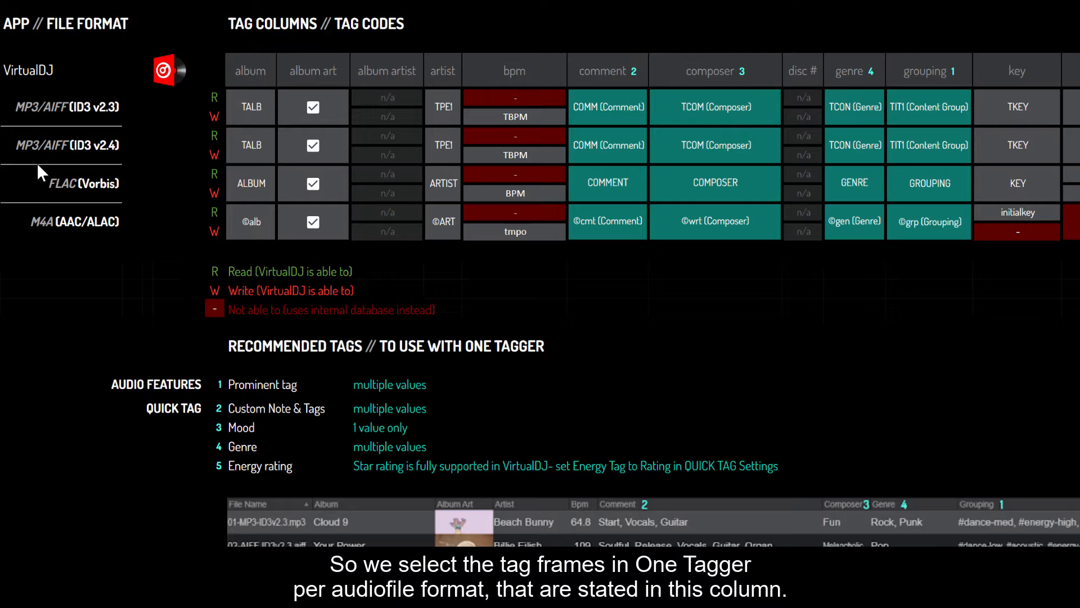
{"action": "mouse_move", "coordinate": [899, 114]}
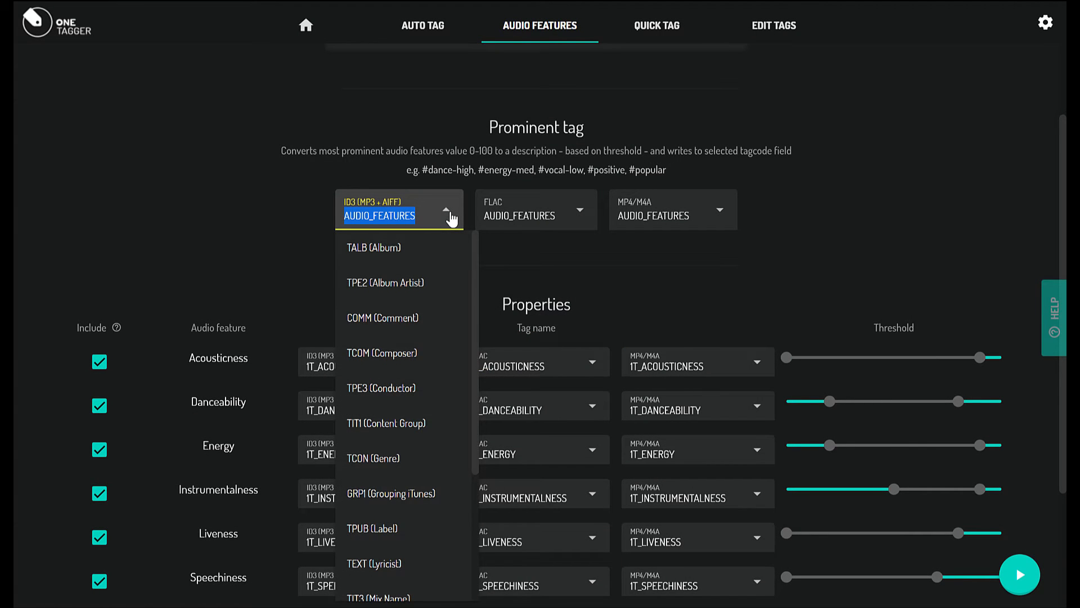
Write the Prominent tag to TIT1 for ID3, GROUPING for FLAC and ©grp for MP4/M4A
{"action": "type", "text": "TIT1"}
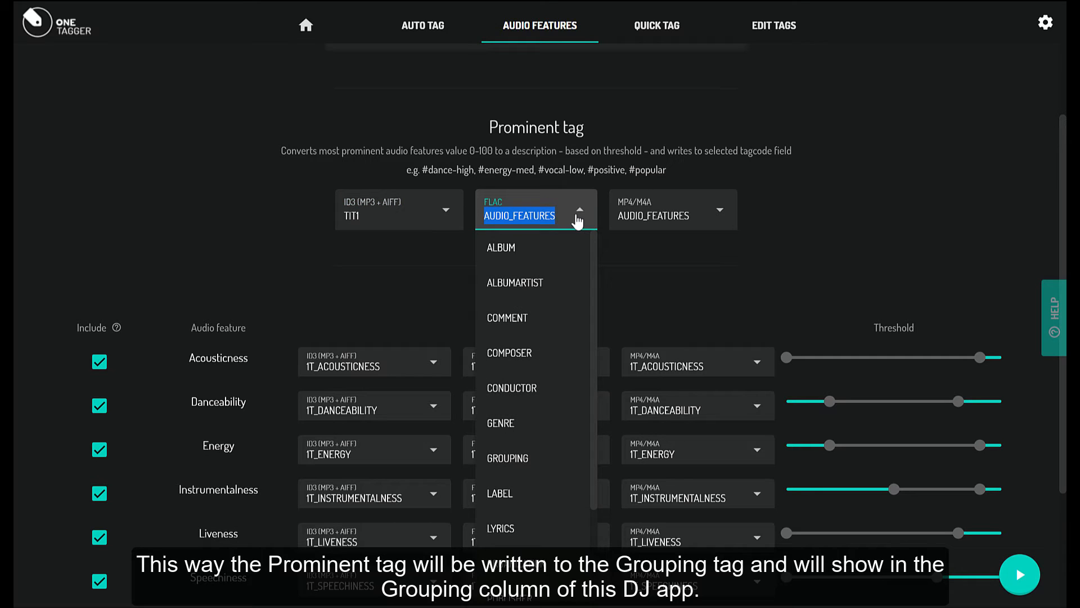
{"action": "left_click", "coordinate": [508, 457]}
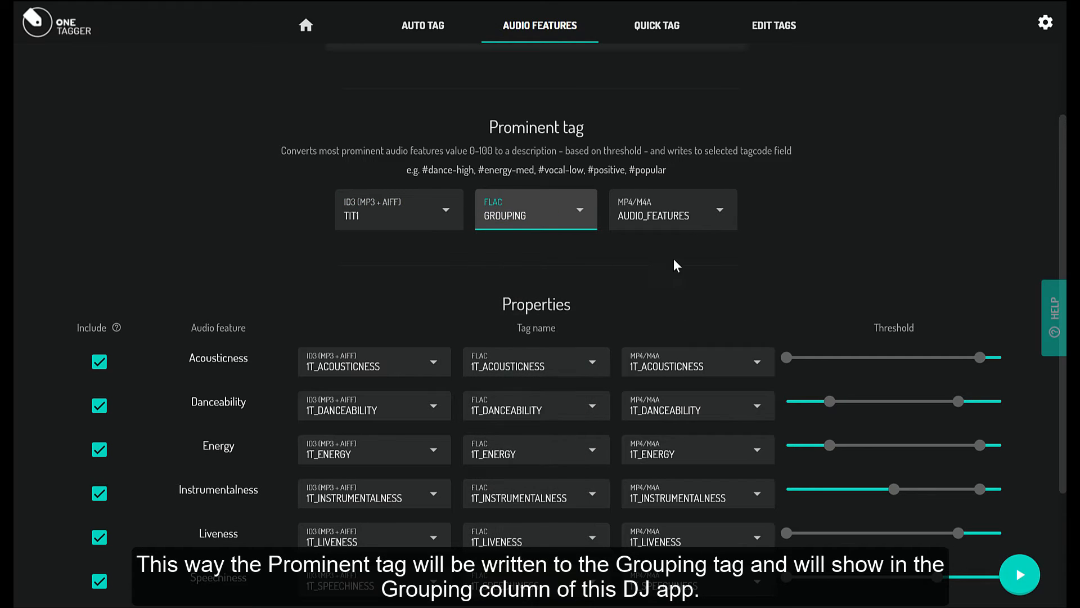
{"action": "left_click", "coordinate": [672, 209]}
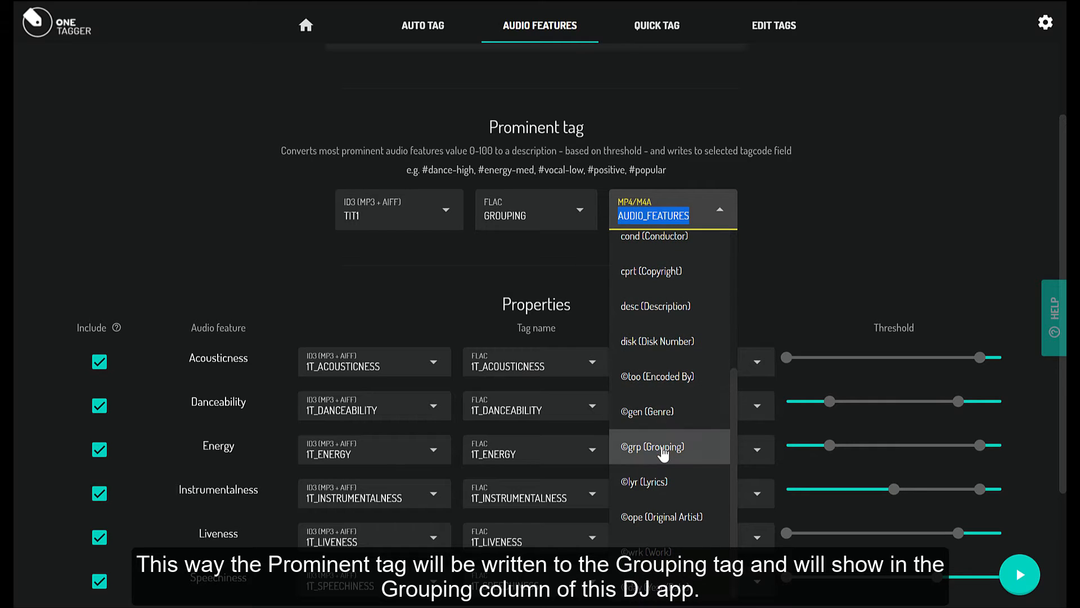
{"action": "left_click", "coordinate": [652, 446]}
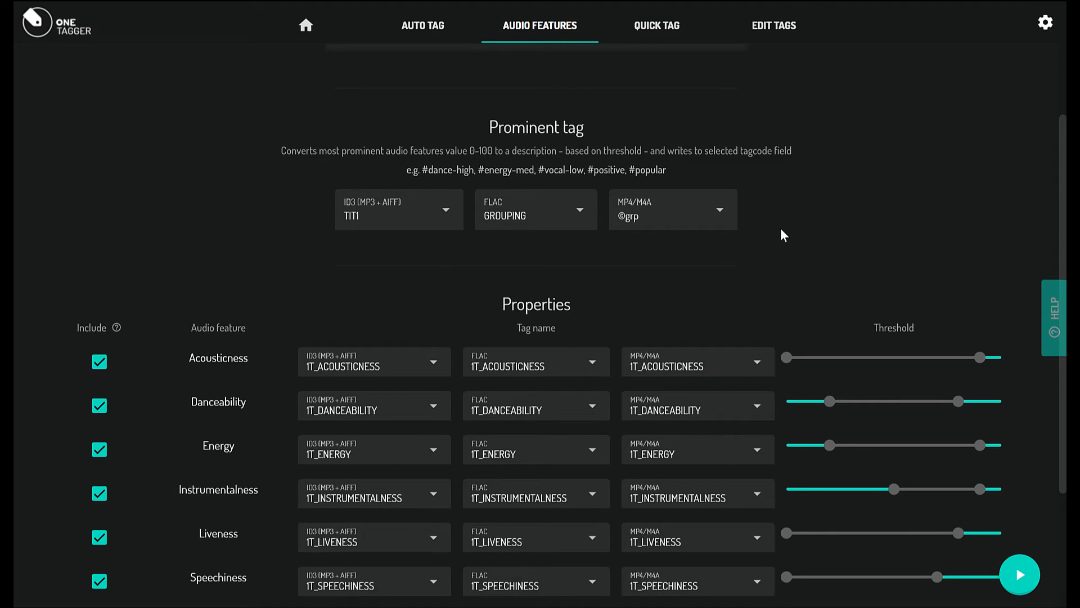
{"action": "scroll", "scroll_direction": "down", "scroll_amount": 3}
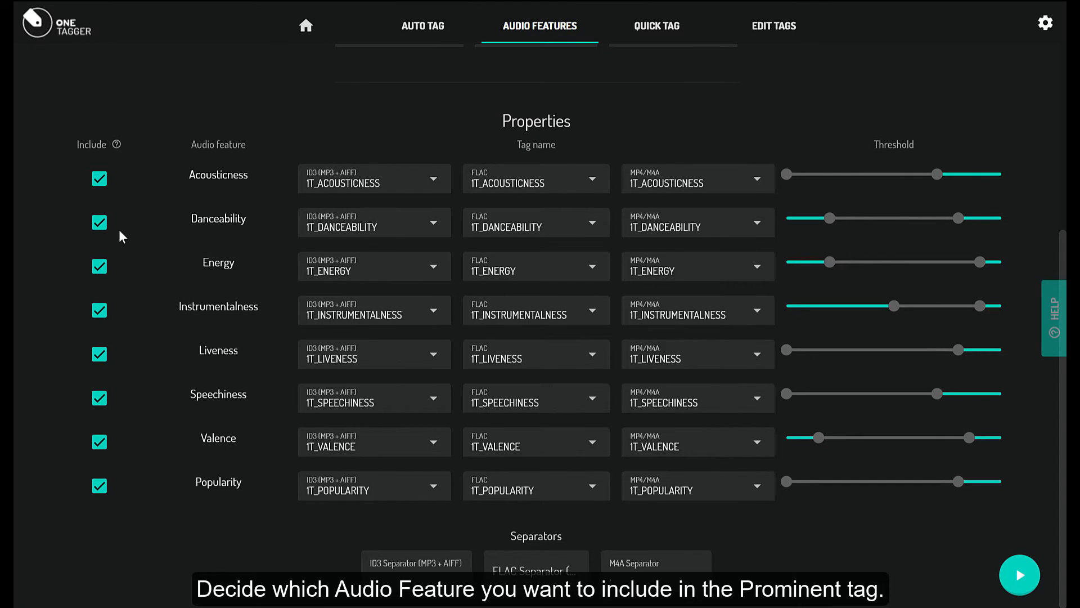
{"action": "mouse_move", "coordinate": [99, 267]}
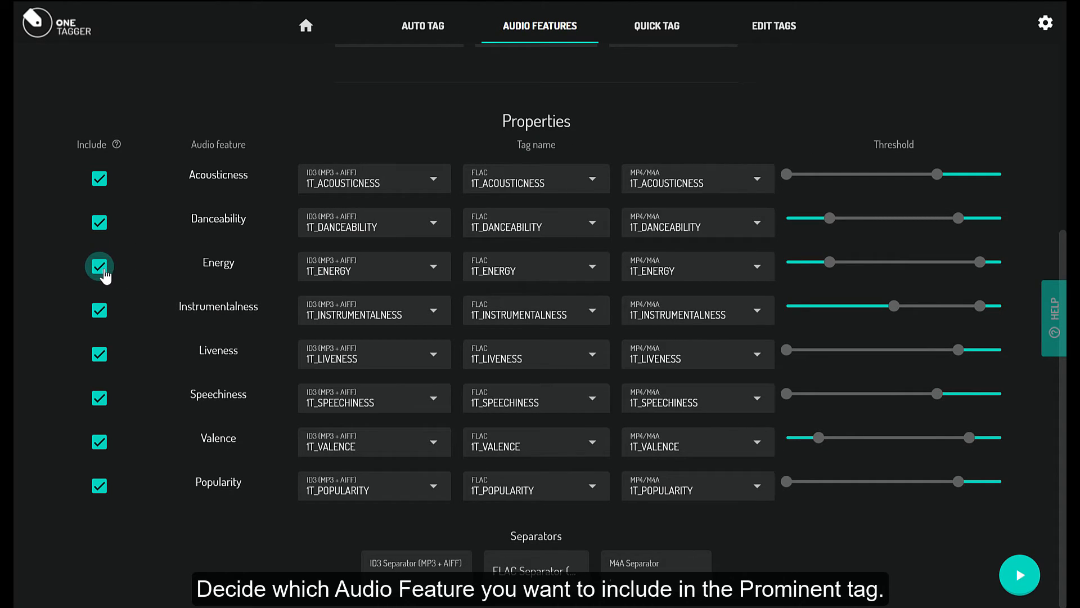
Exclude Energy from the Prominent tag, set a space separator for ID3, and start tagging the 10 tracks
{"action": "left_click", "coordinate": [99, 266]}
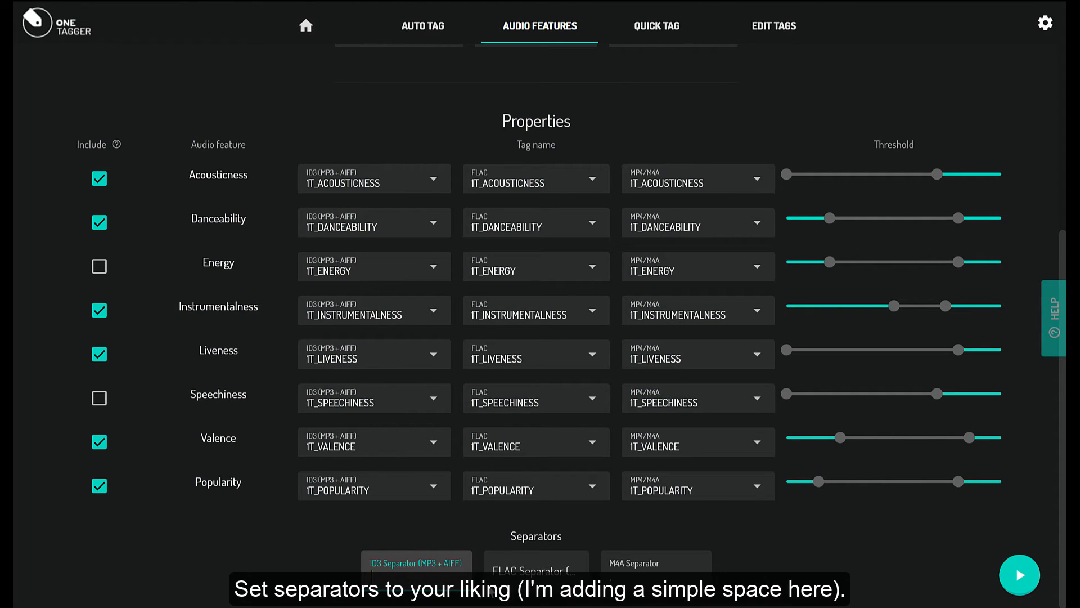
{"action": "left_click", "coordinate": [535, 562]}
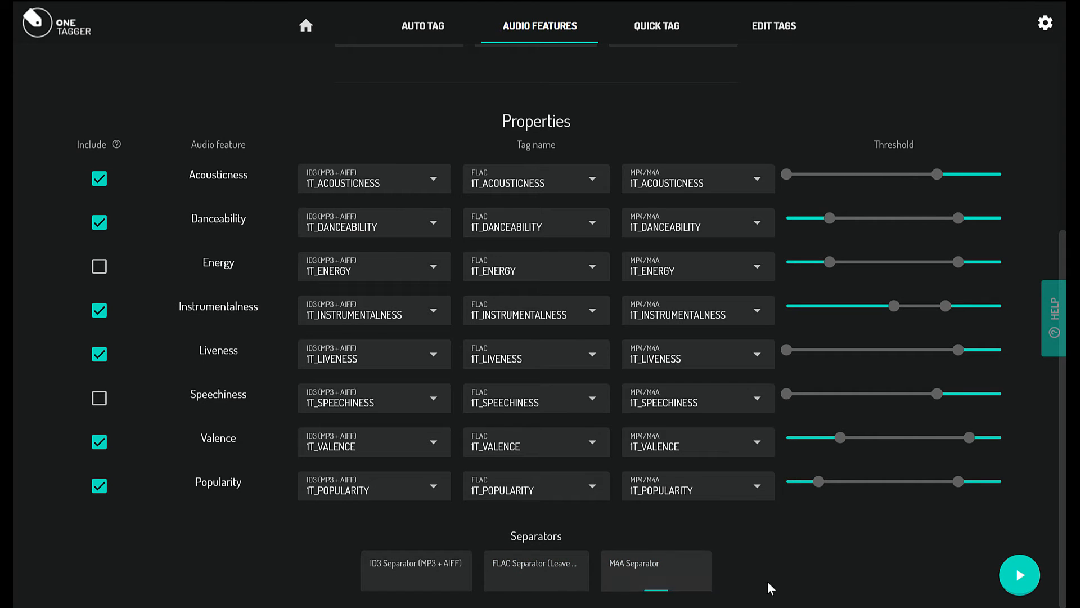
{"action": "left_click", "coordinate": [1020, 575]}
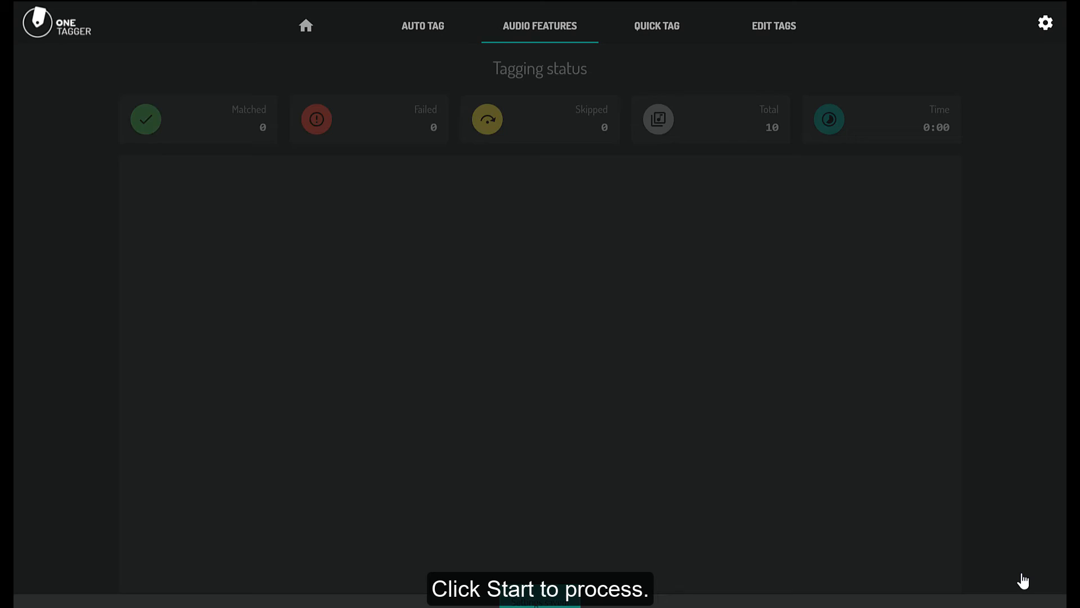
Let tagging of all 10 files finish and dismiss the Done dialog without opening the folder
{"action": "left_click", "coordinate": [539, 598]}
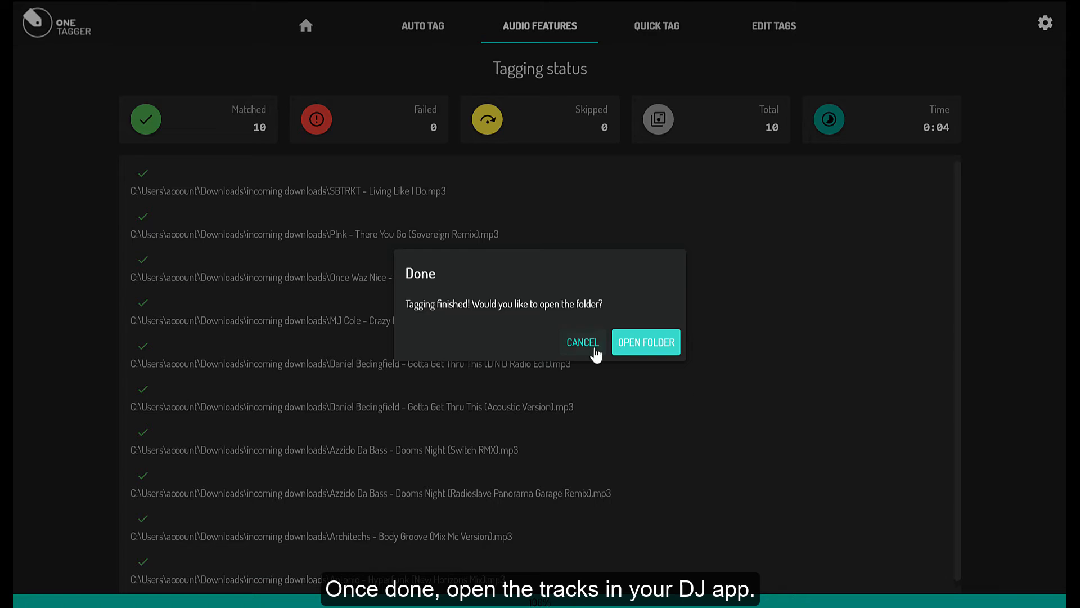
{"action": "left_click", "coordinate": [582, 342]}
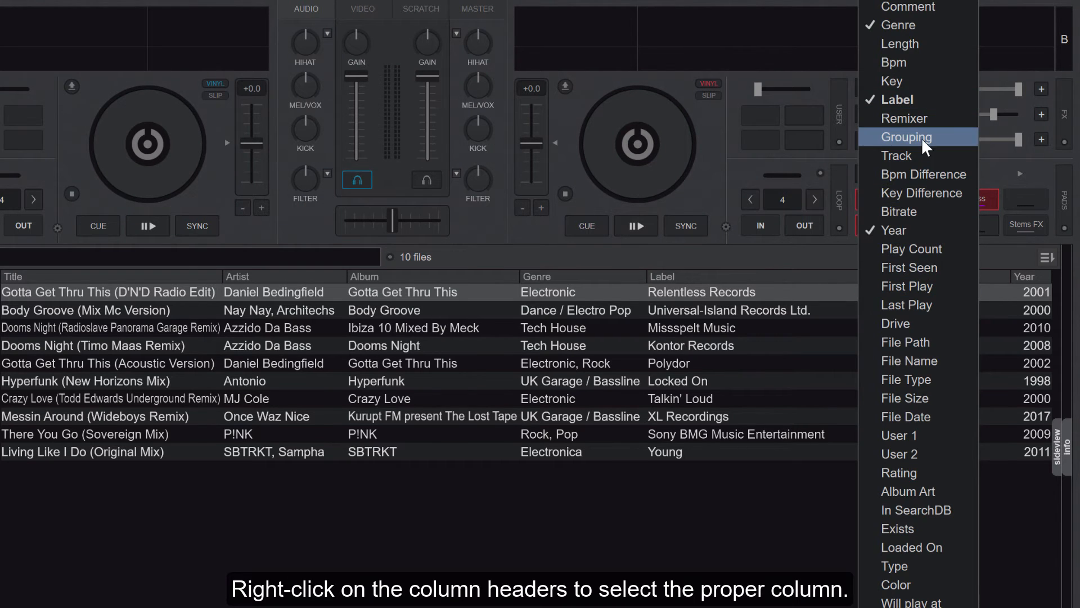
Add the Grouping column to the track list and reload tags for all selected tracks
{"action": "left_click", "coordinate": [906, 137]}
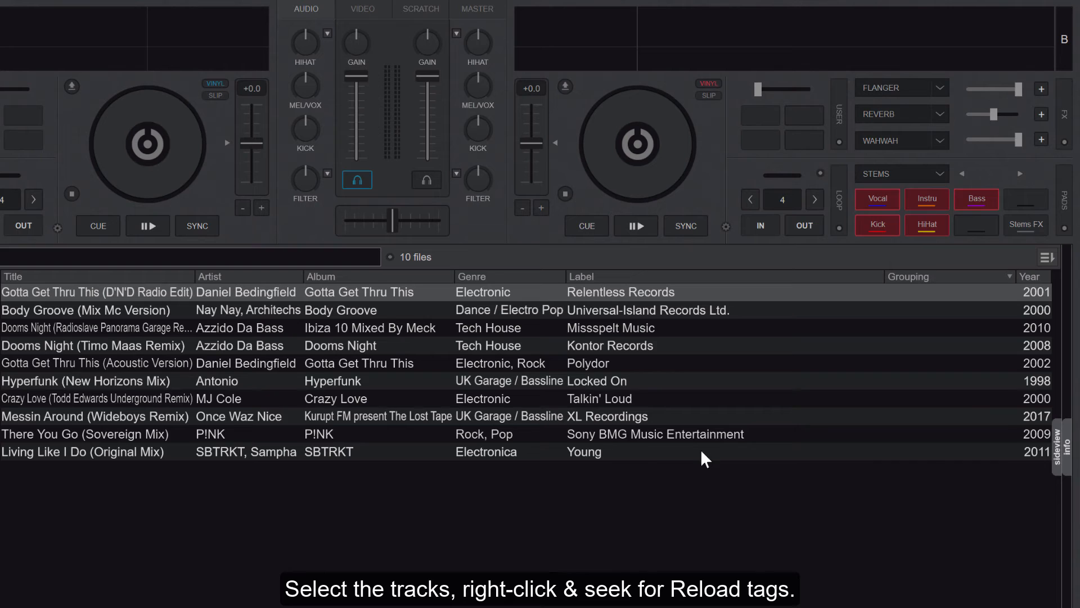
{"action": "right_click", "coordinate": [703, 458]}
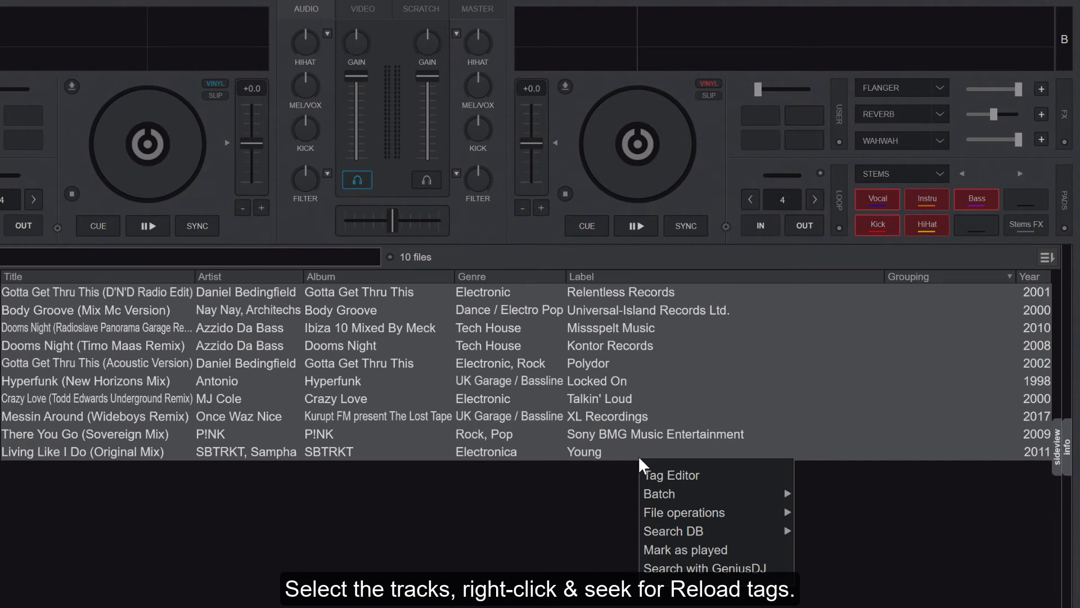
{"action": "mouse_move", "coordinate": [659, 493]}
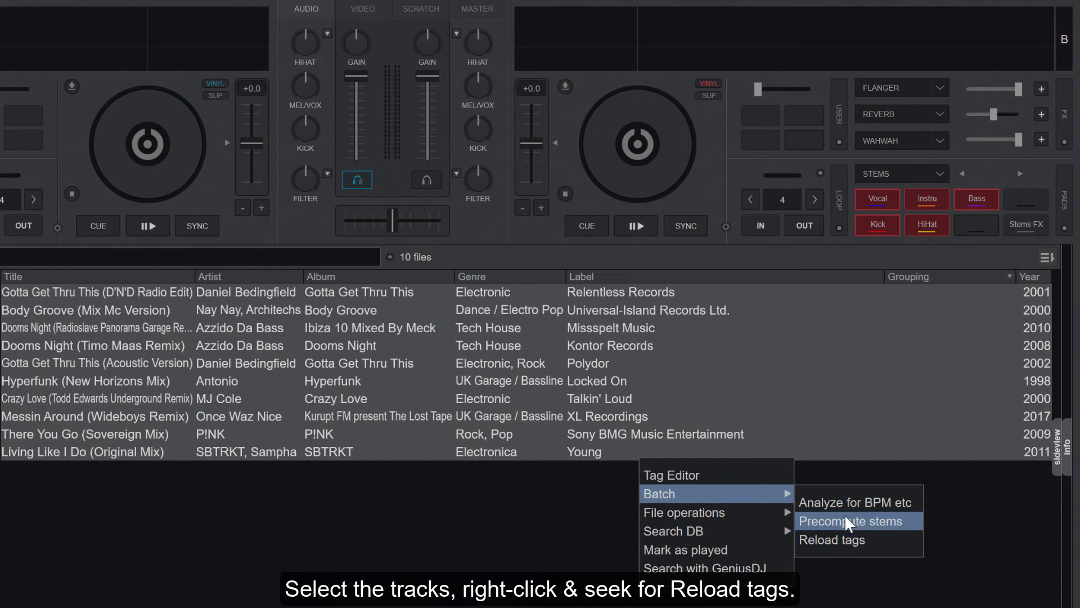
{"action": "left_click", "coordinate": [849, 521]}
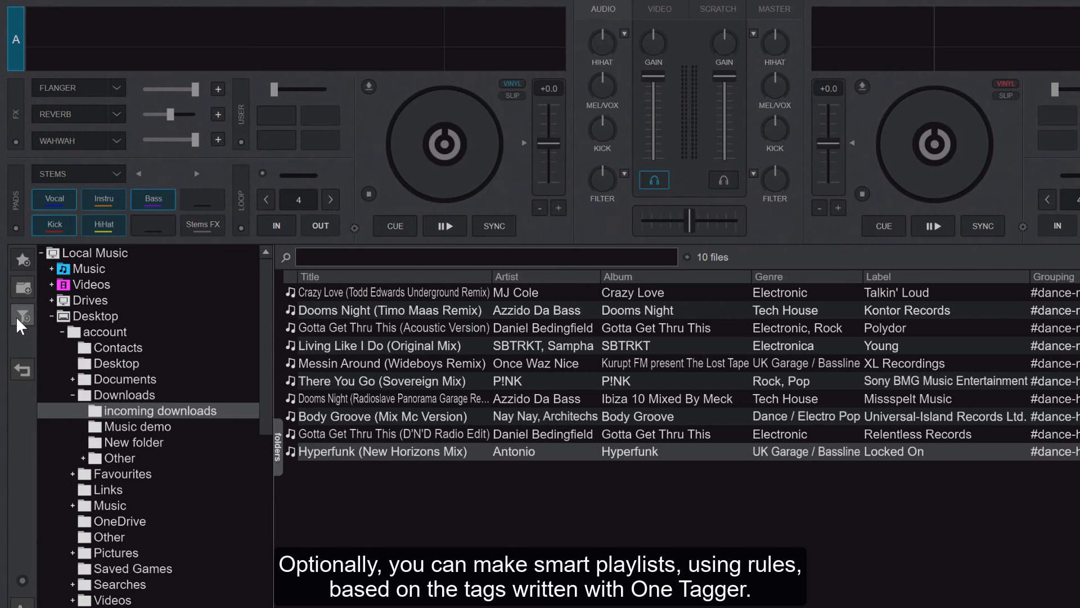
Create filter folder '#dance-high #positive' requiring both tags in Grouping and sort its 3 tracks by year
{"action": "type", "text": "#dan"}
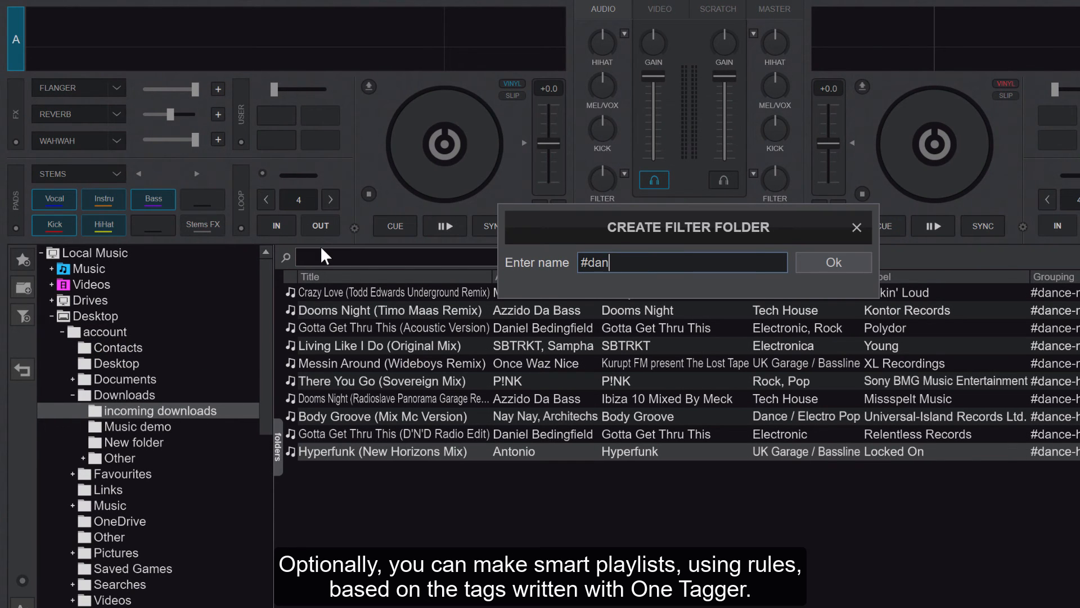
{"action": "left_click", "coordinate": [832, 262]}
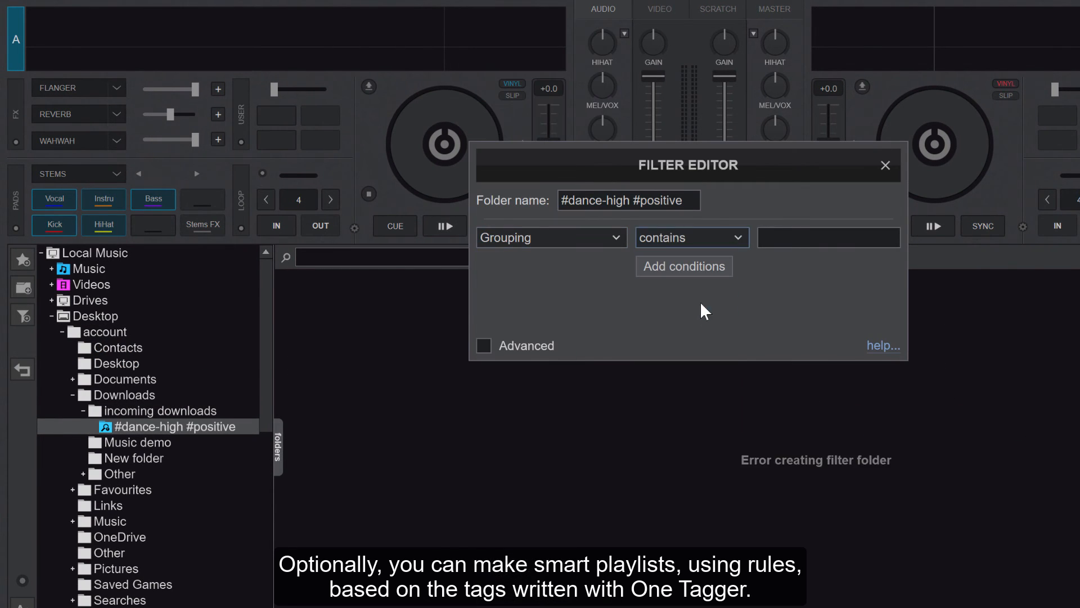
{"action": "left_click", "coordinate": [683, 266]}
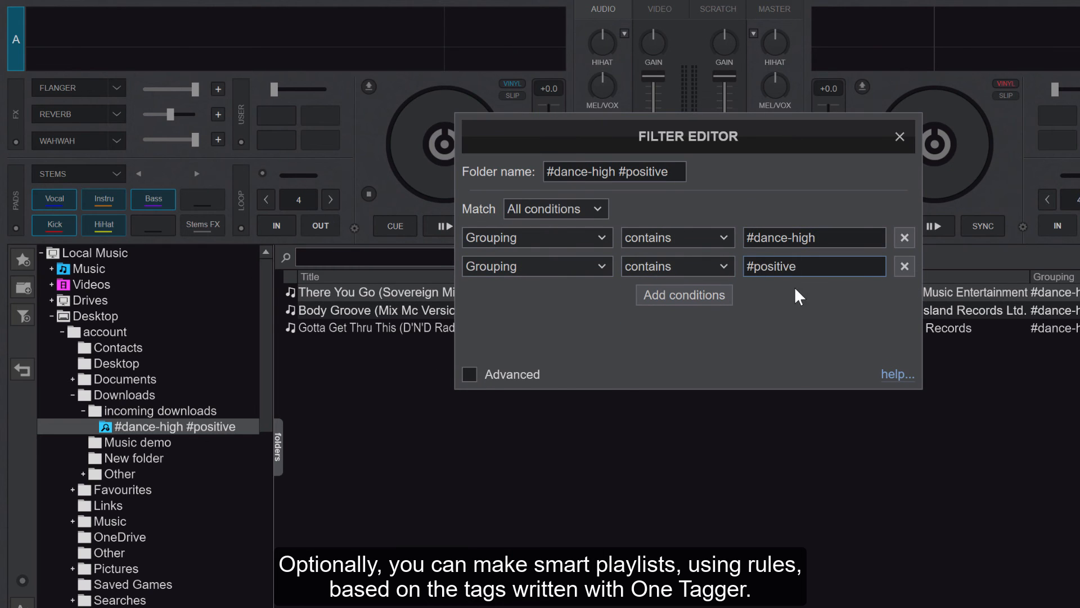
{"action": "left_click", "coordinate": [899, 136]}
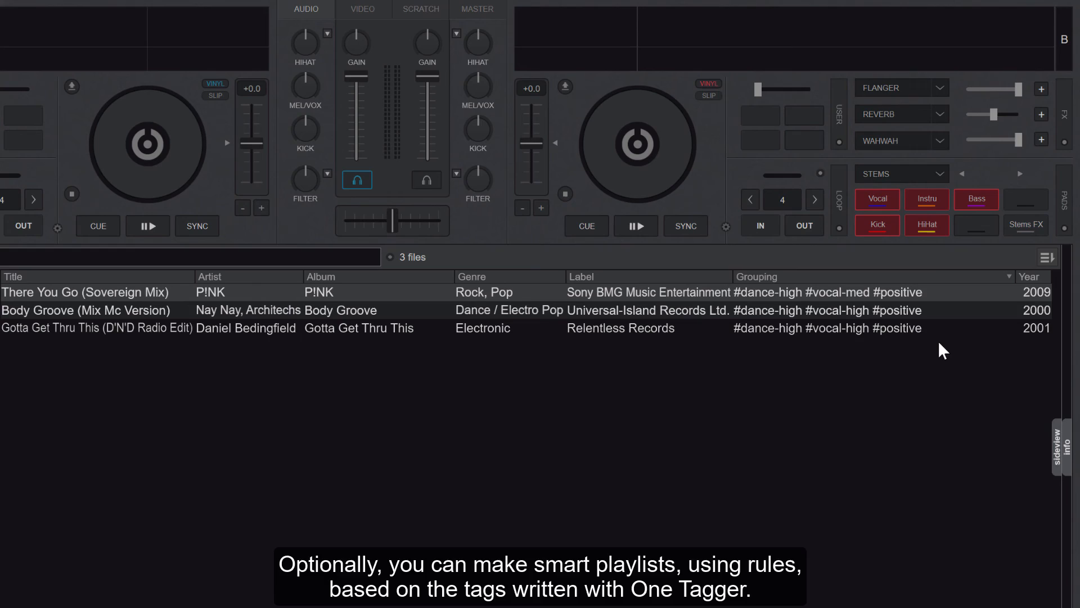
{"action": "left_click", "coordinate": [1030, 276]}
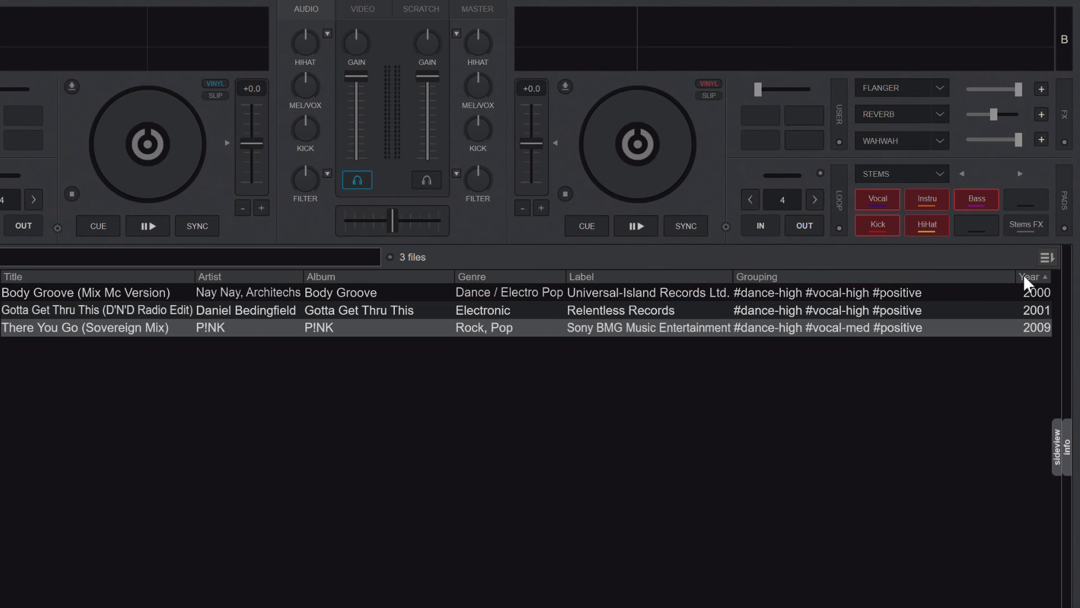